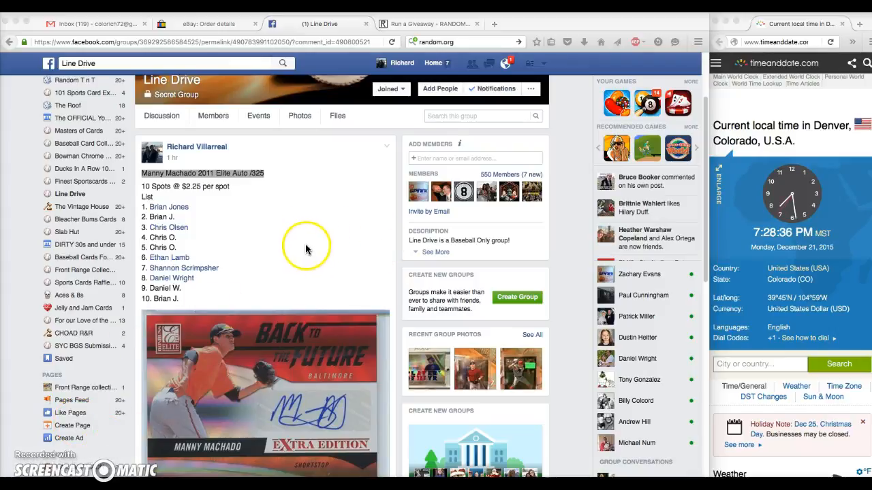
Comment 'live' on the Line Drive card break post, then scroll back to the ten-name spot list.
{"action": "scroll", "scroll_direction": "down", "scroll_amount": 3}
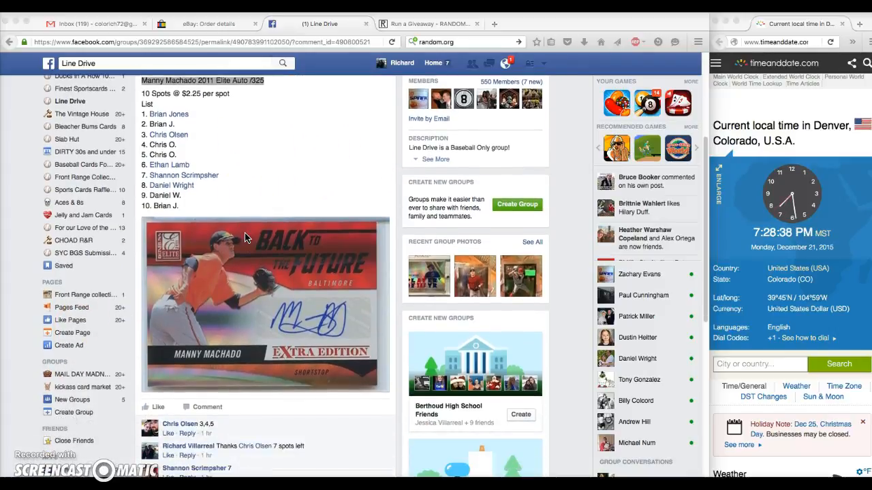
{"action": "scroll", "scroll_direction": "down", "scroll_amount": 3}
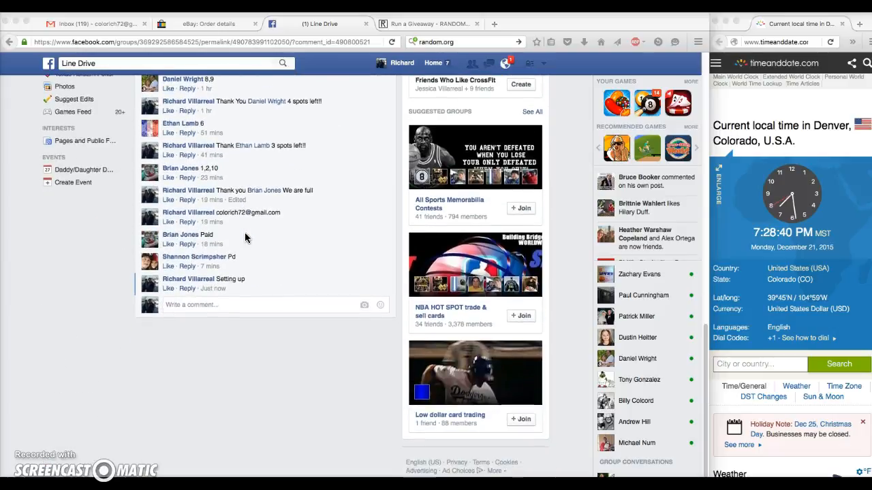
{"action": "left_click", "coordinate": [245, 304]}
{"action": "type", "text": "live"}
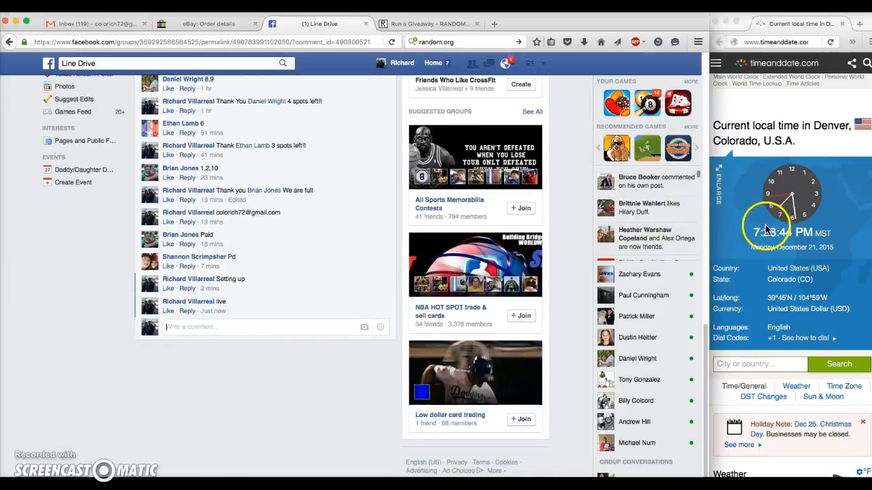
{"action": "mouse_move", "coordinate": [324, 271]}
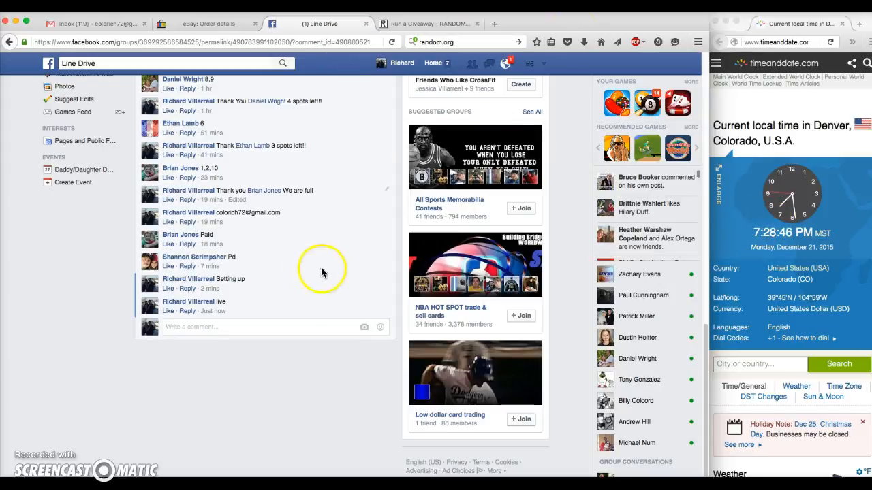
{"action": "scroll", "scroll_direction": "up", "scroll_amount": 3}
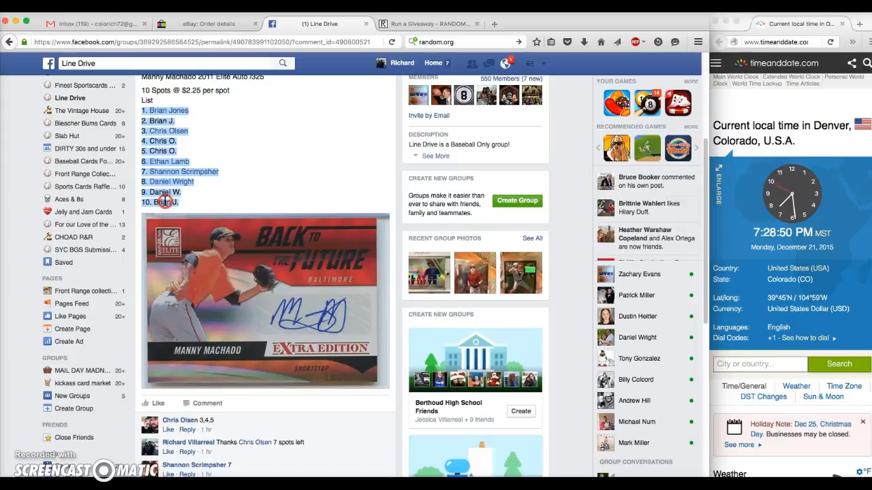
Roll 2d6 to set five rounds for the ten entries and start the giveaway.
{"action": "left_click", "coordinate": [429, 23]}
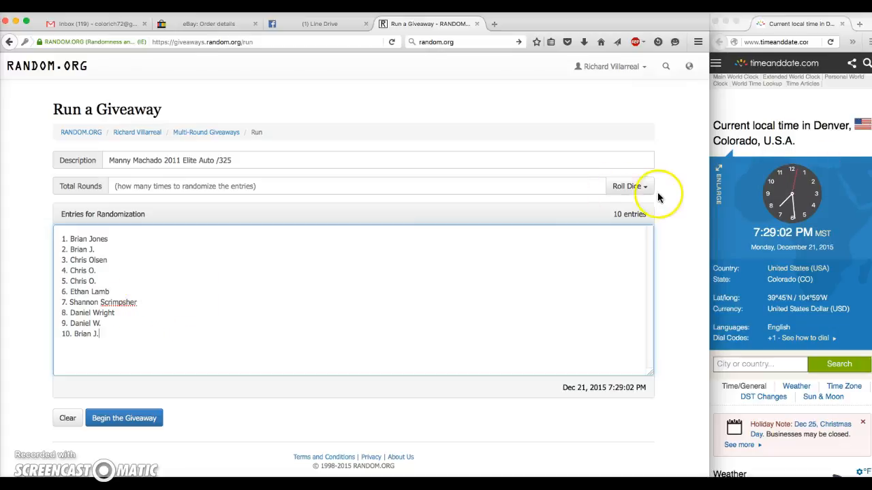
{"action": "left_click", "coordinate": [627, 186]}
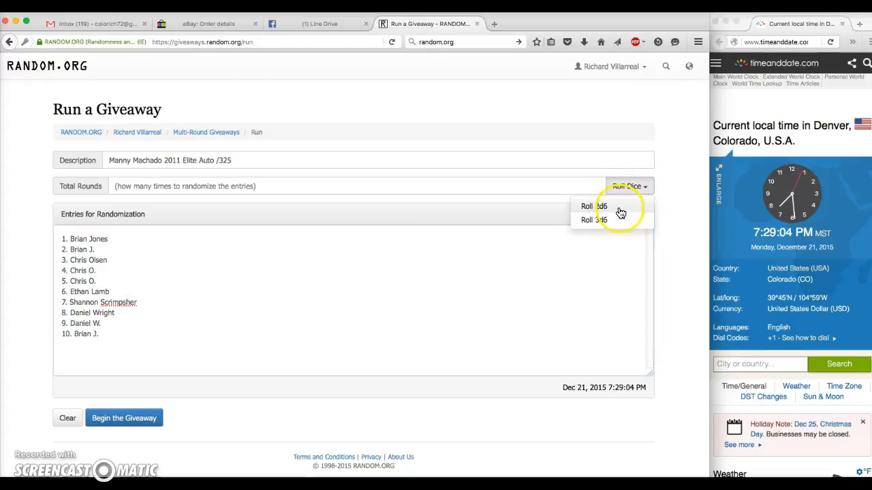
{"action": "left_click", "coordinate": [593, 205]}
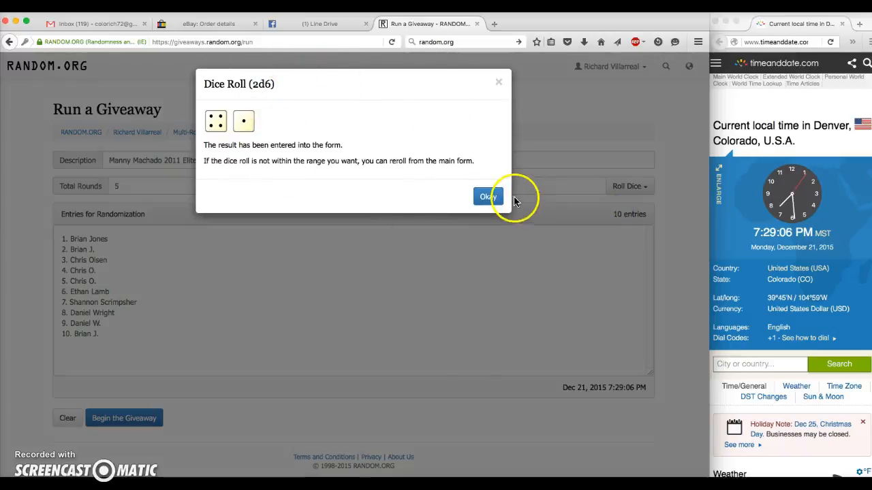
{"action": "left_click", "coordinate": [488, 196]}
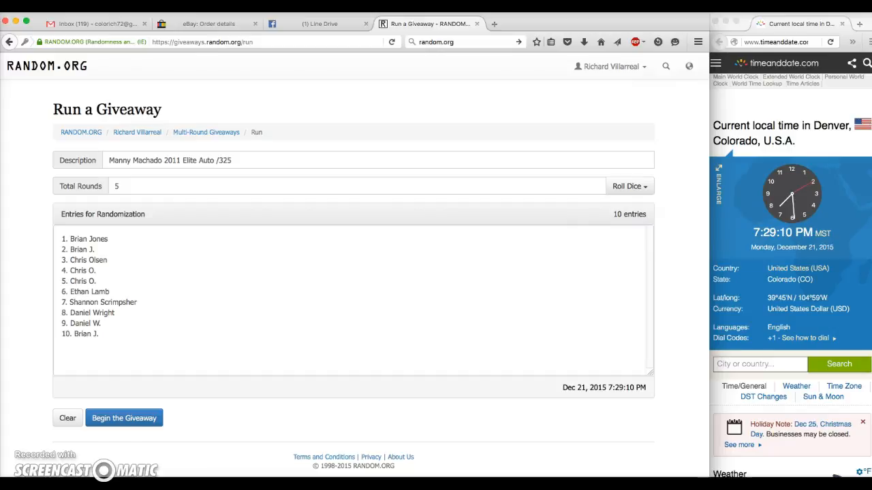
{"action": "left_click", "coordinate": [124, 419]}
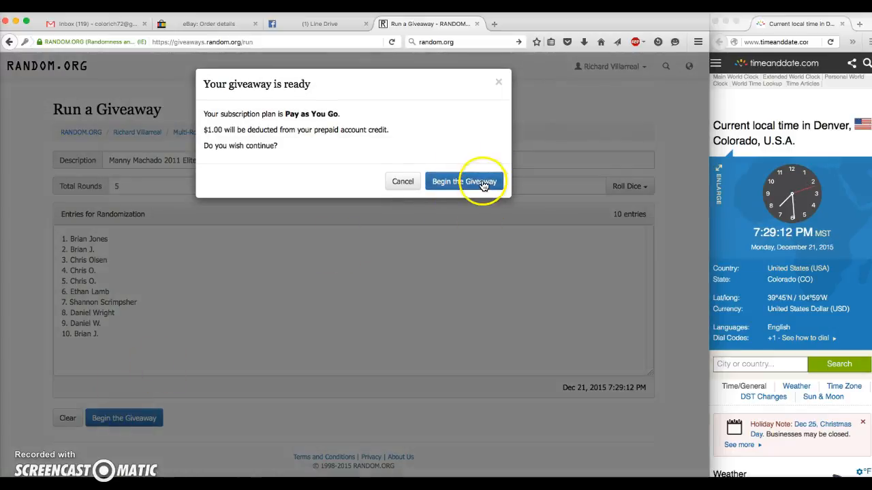
Confirm the charge and randomize the entries through Round #4.
{"action": "left_click", "coordinate": [465, 181]}
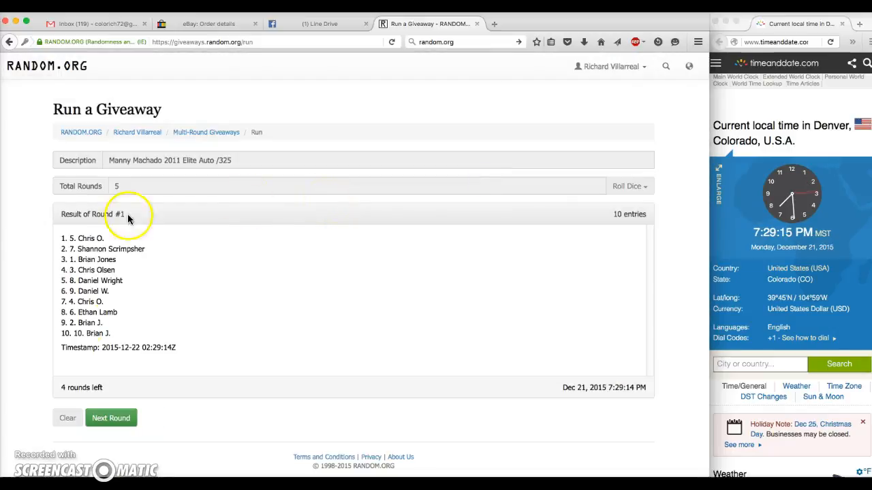
{"action": "left_click", "coordinate": [111, 417]}
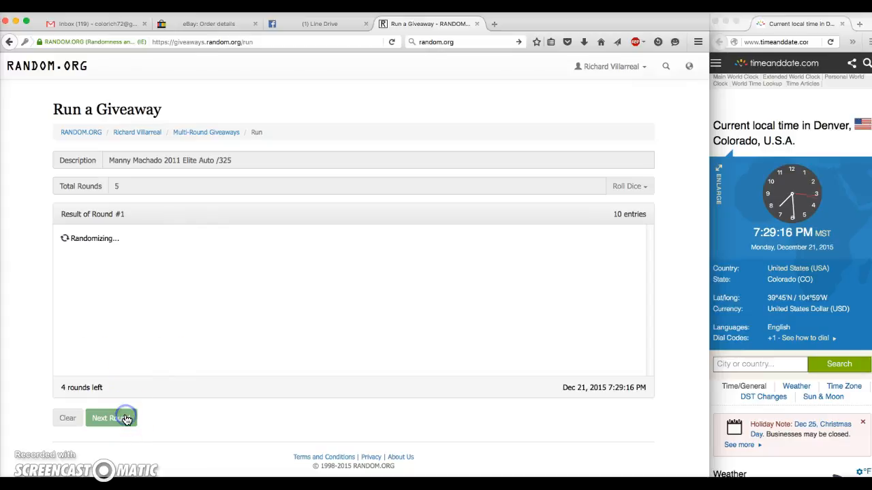
{"action": "left_click", "coordinate": [111, 417]}
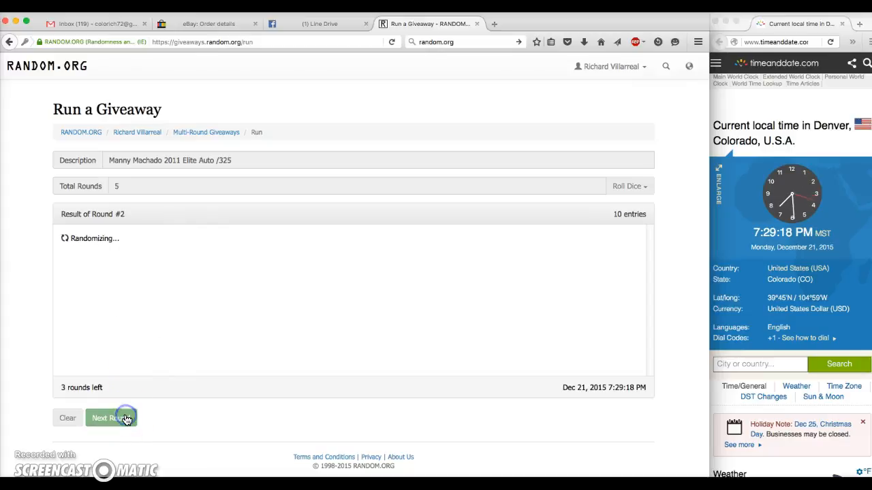
{"action": "left_click", "coordinate": [110, 417]}
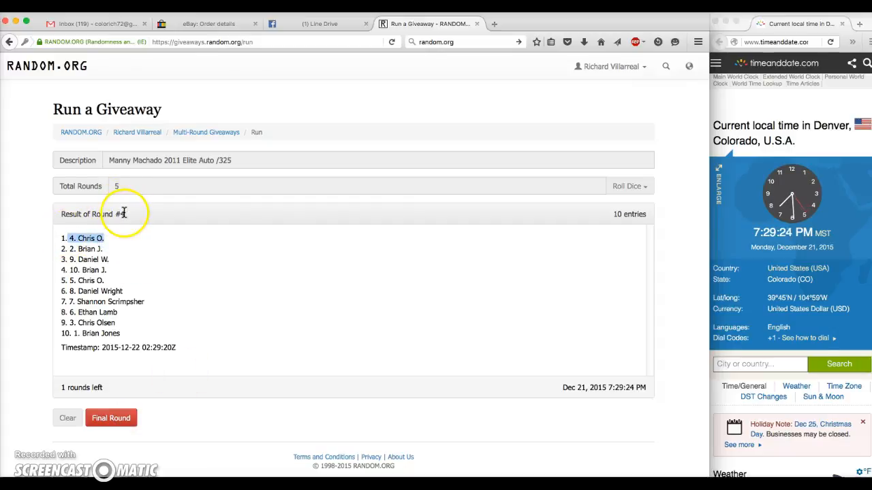
{"action": "mouse_move", "coordinate": [557, 260]}
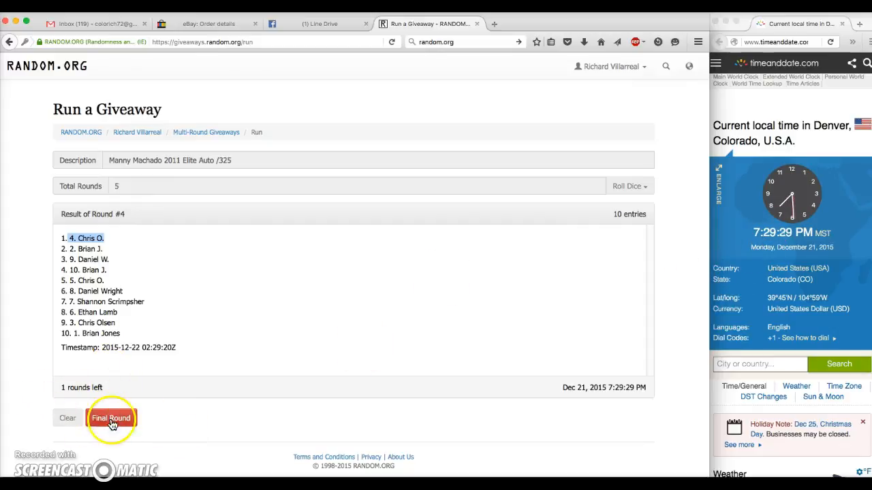
{"action": "left_click", "coordinate": [111, 418]}
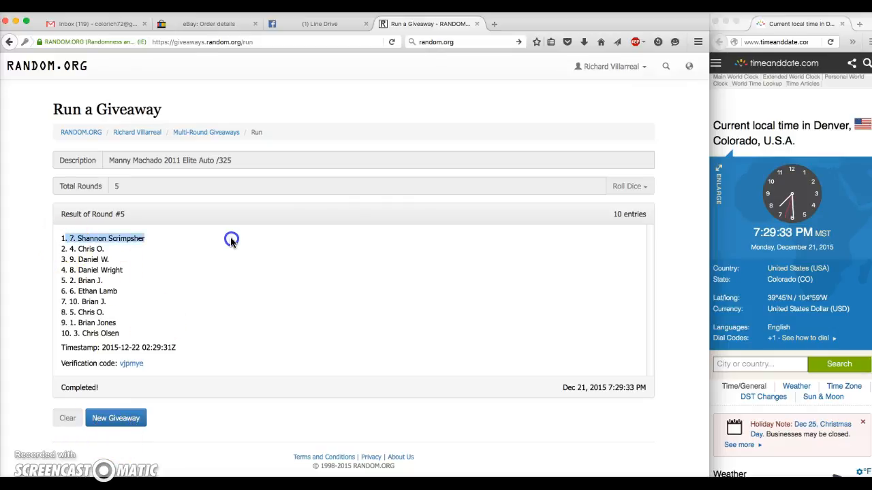
{"action": "mouse_move", "coordinate": [143, 226]}
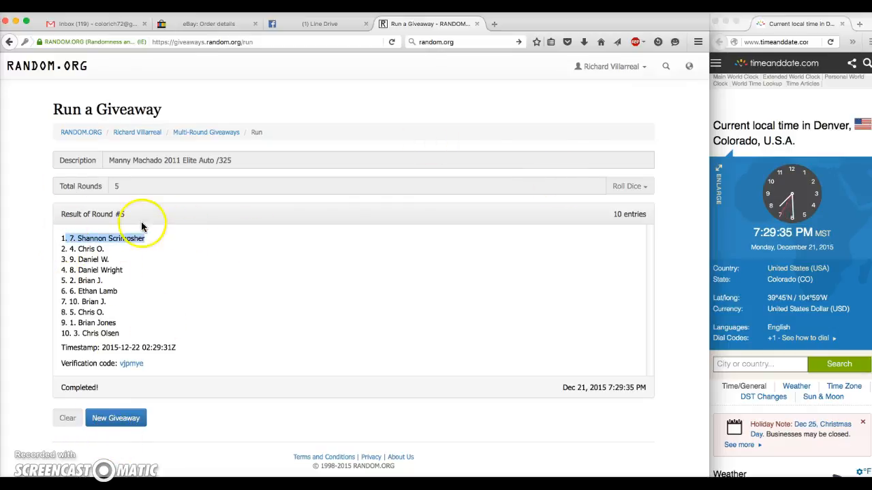
{"action": "mouse_move", "coordinate": [130, 293]}
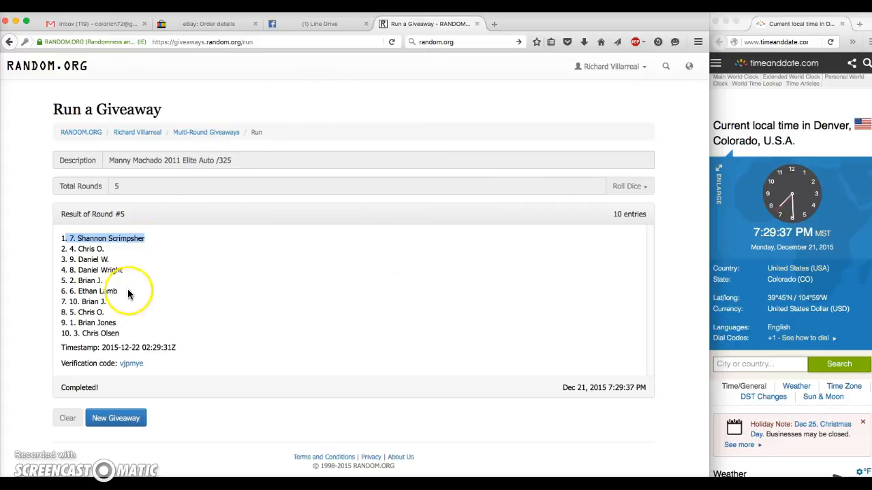
{"action": "mouse_move", "coordinate": [237, 237]}
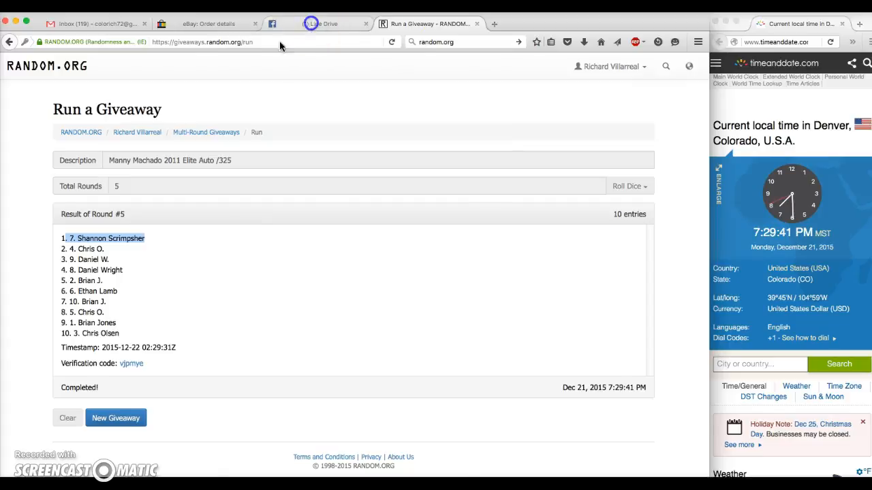
{"action": "left_click", "coordinate": [321, 23]}
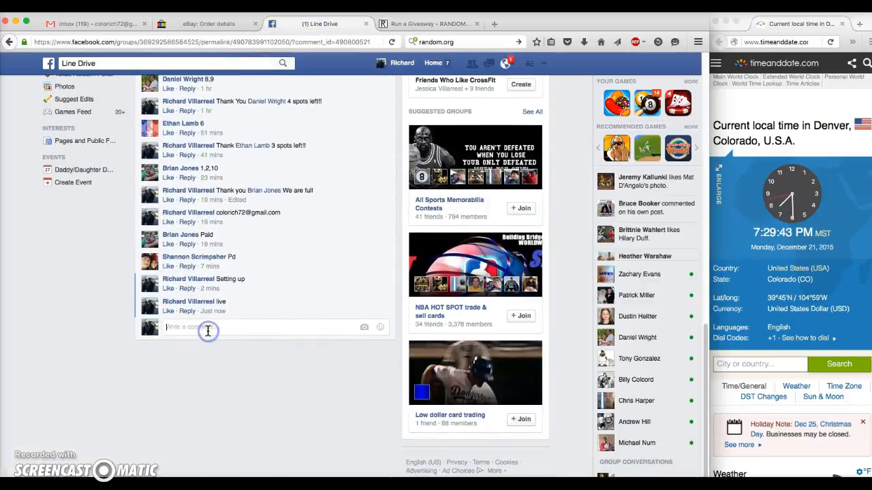